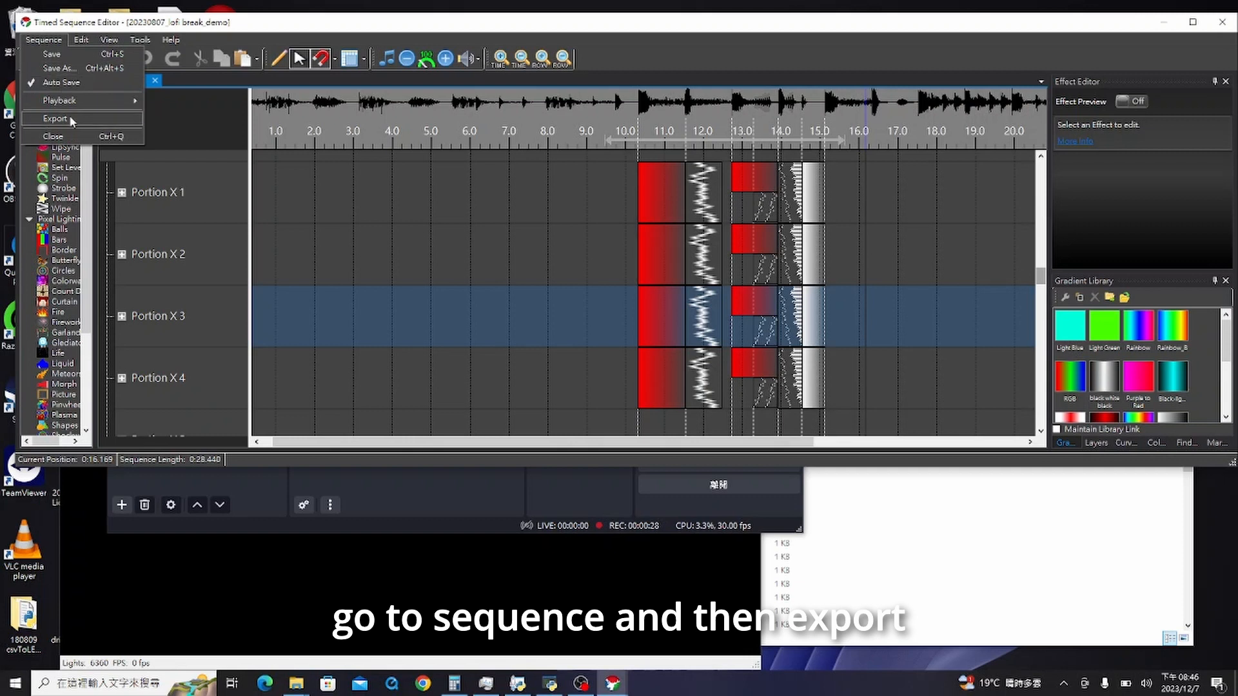
- Bring up the Export Sequence dialog from the Sequence menu
click(54, 119)
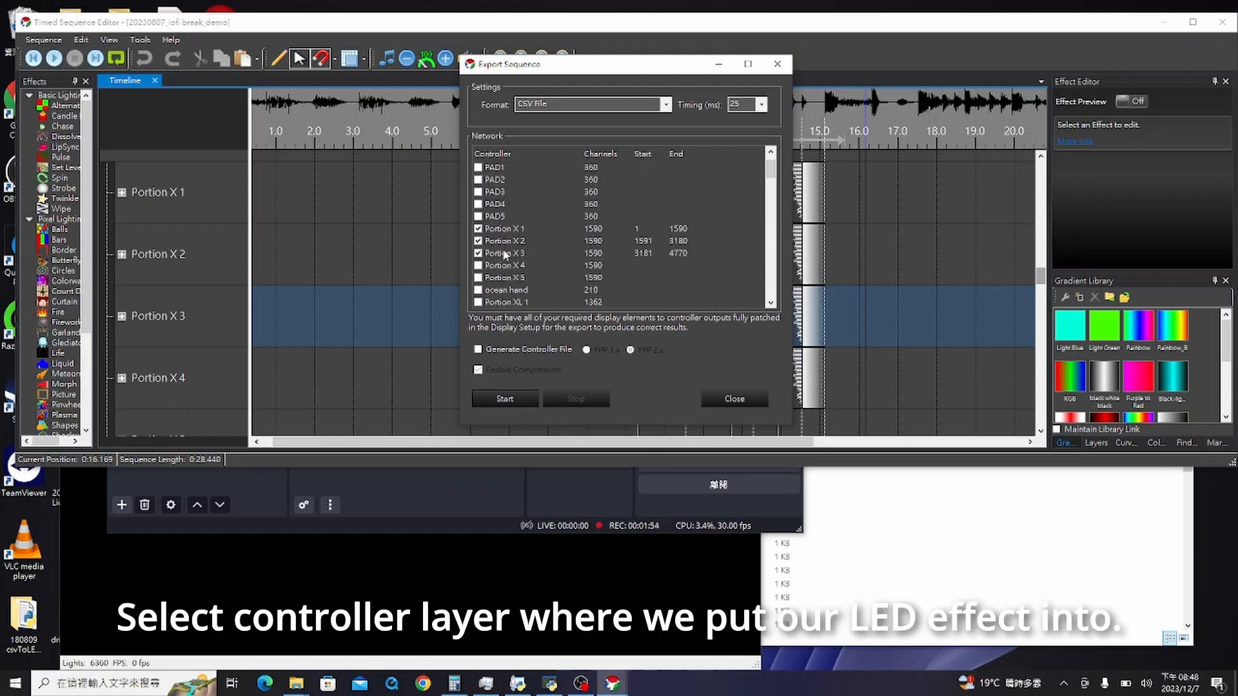
- Tick Portion X 3 and start the CSV export, reaching the save dialog
click(477, 252)
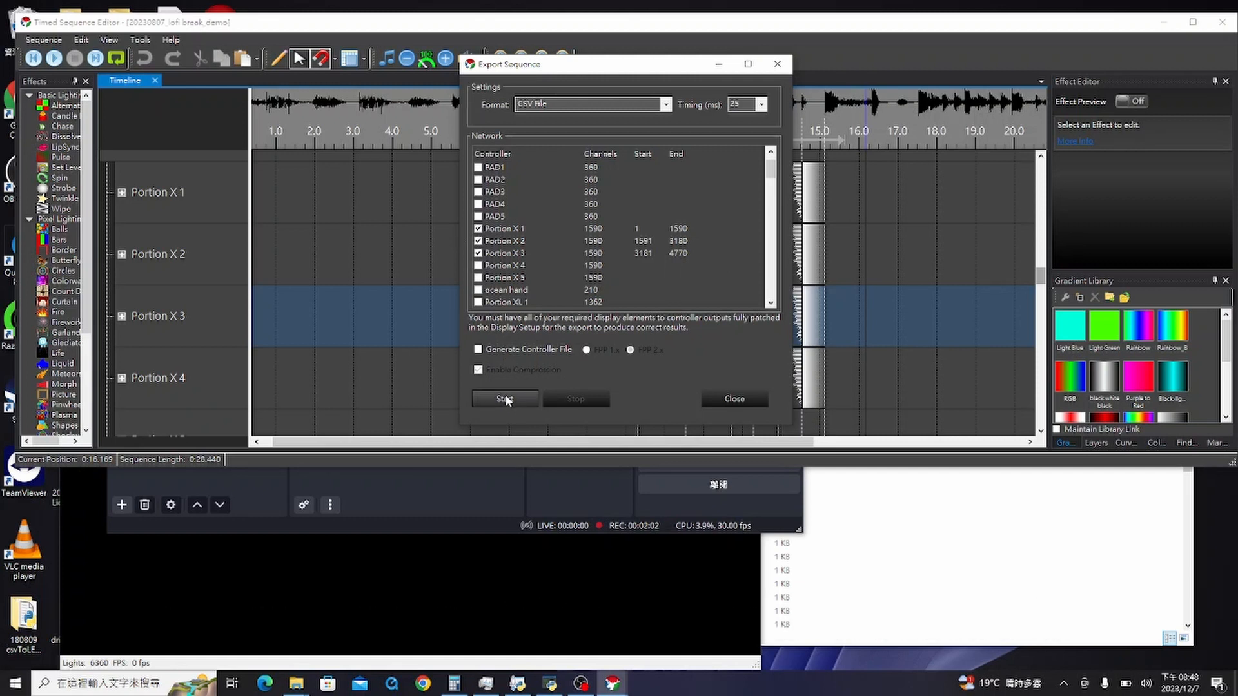
click(505, 398)
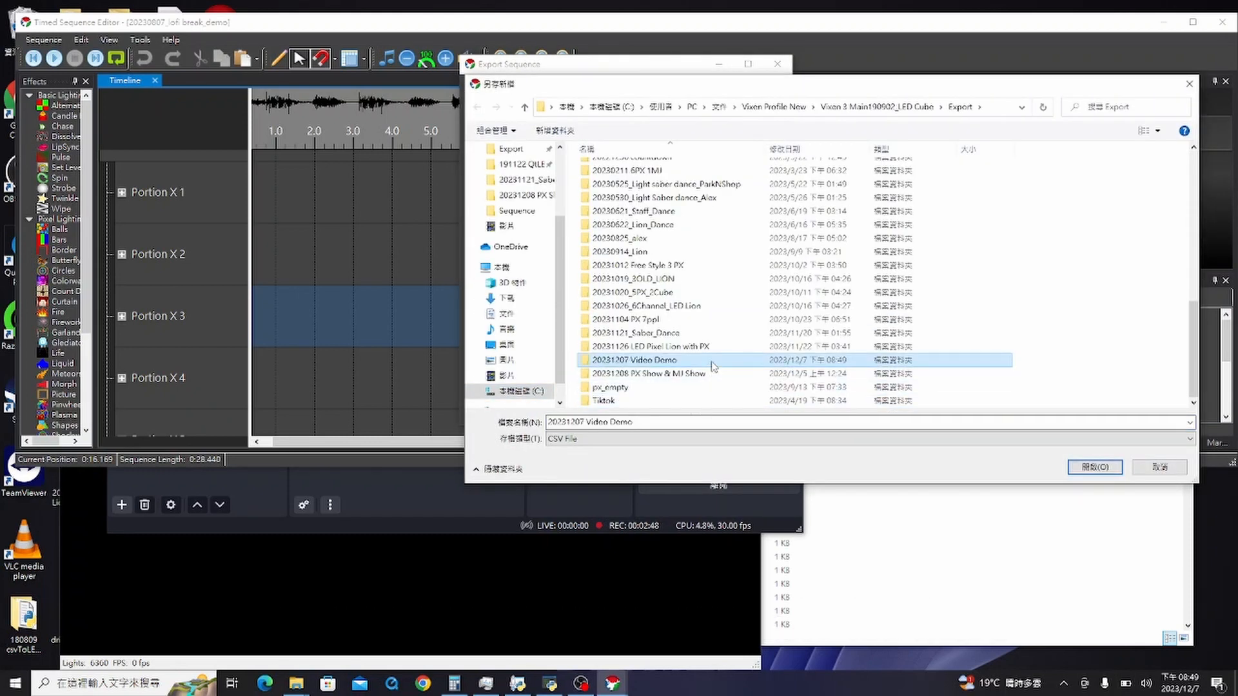
- Save the CSV as '20231207 Video Demo' in its own folder under Export
click(1094, 467)
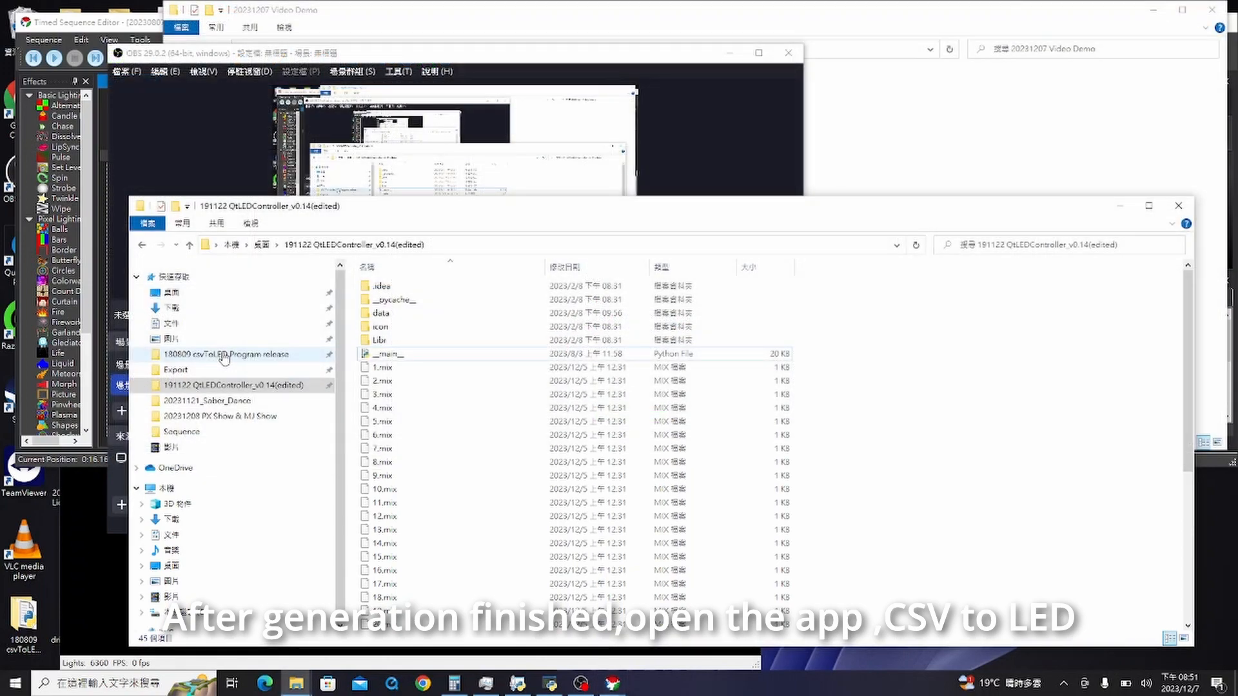
- Launch csvToLED, load the 20231207 Video Demo CSV and use its folder as output directory
double_click(220, 353)
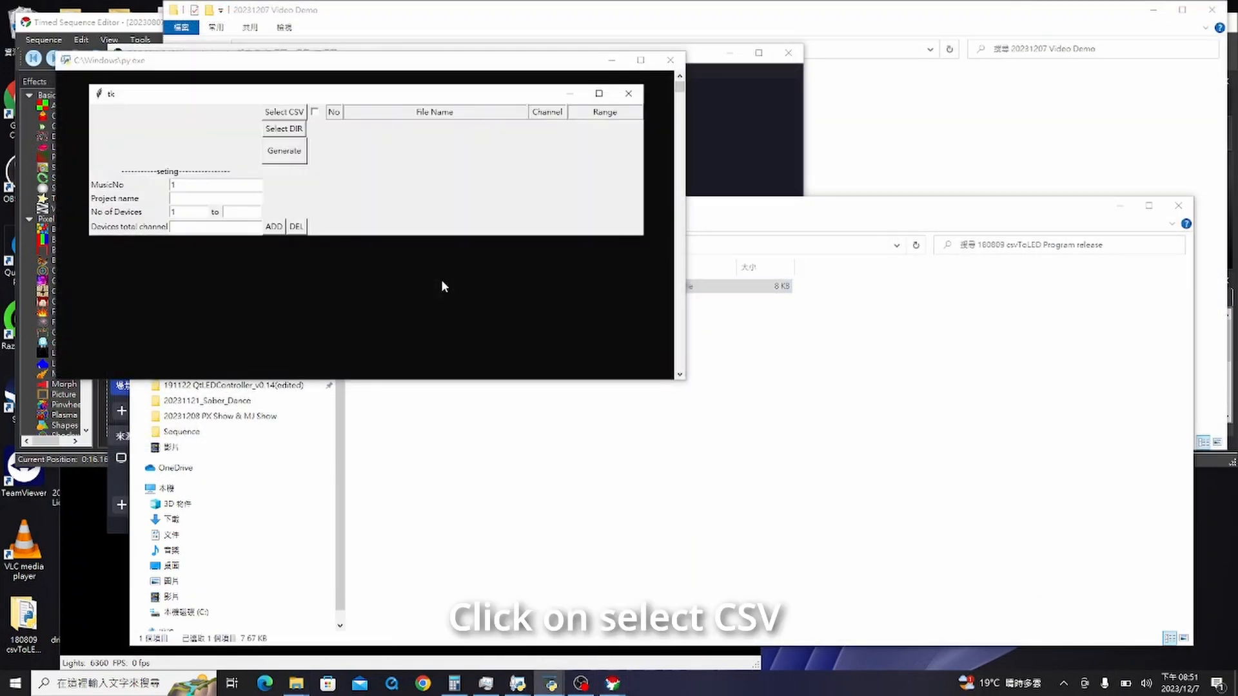
click(283, 110)
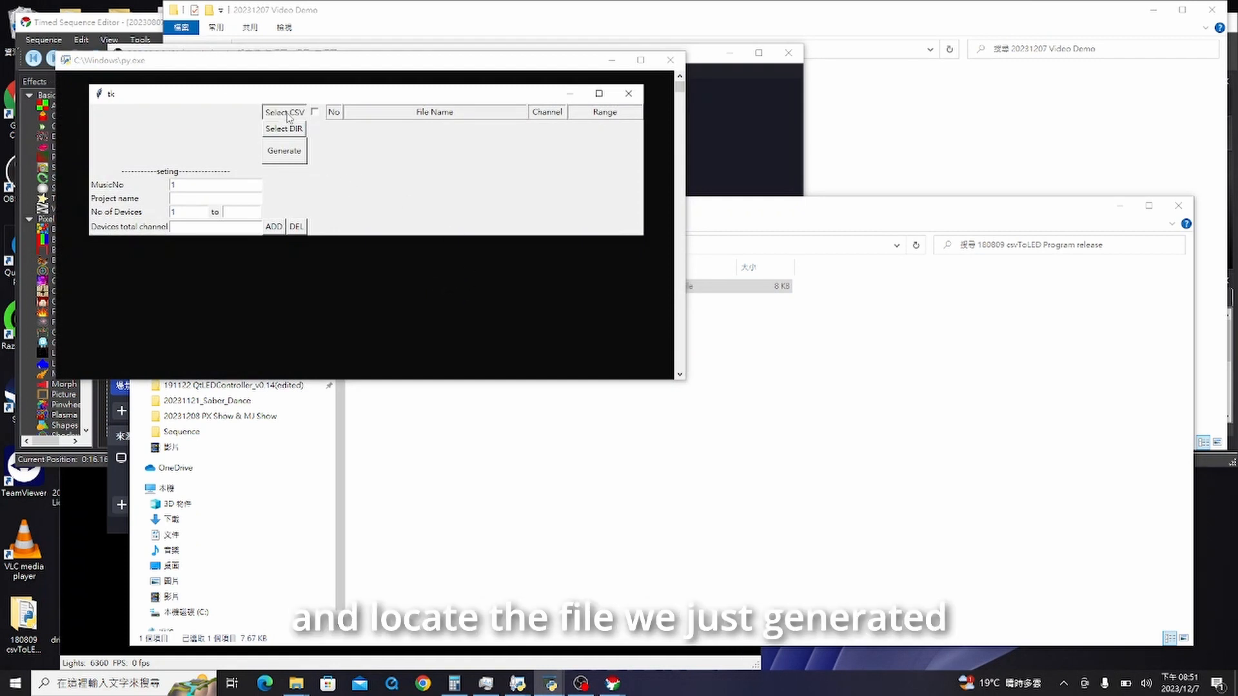
click(284, 112)
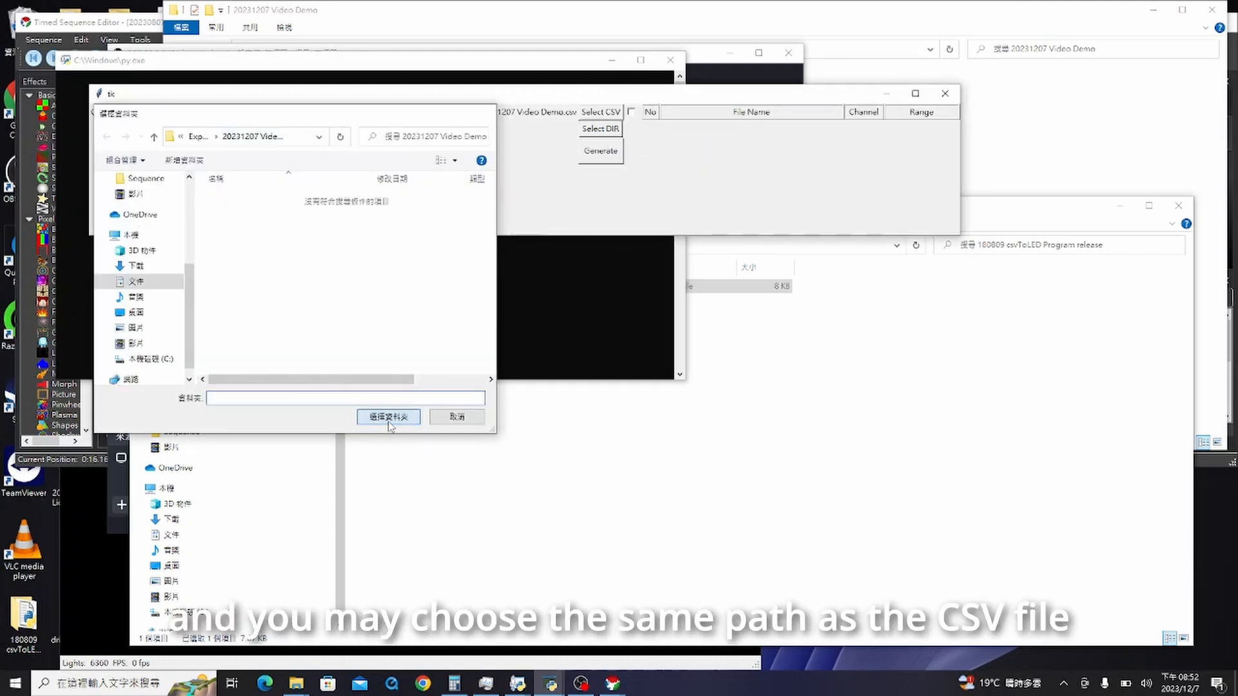
click(388, 417)
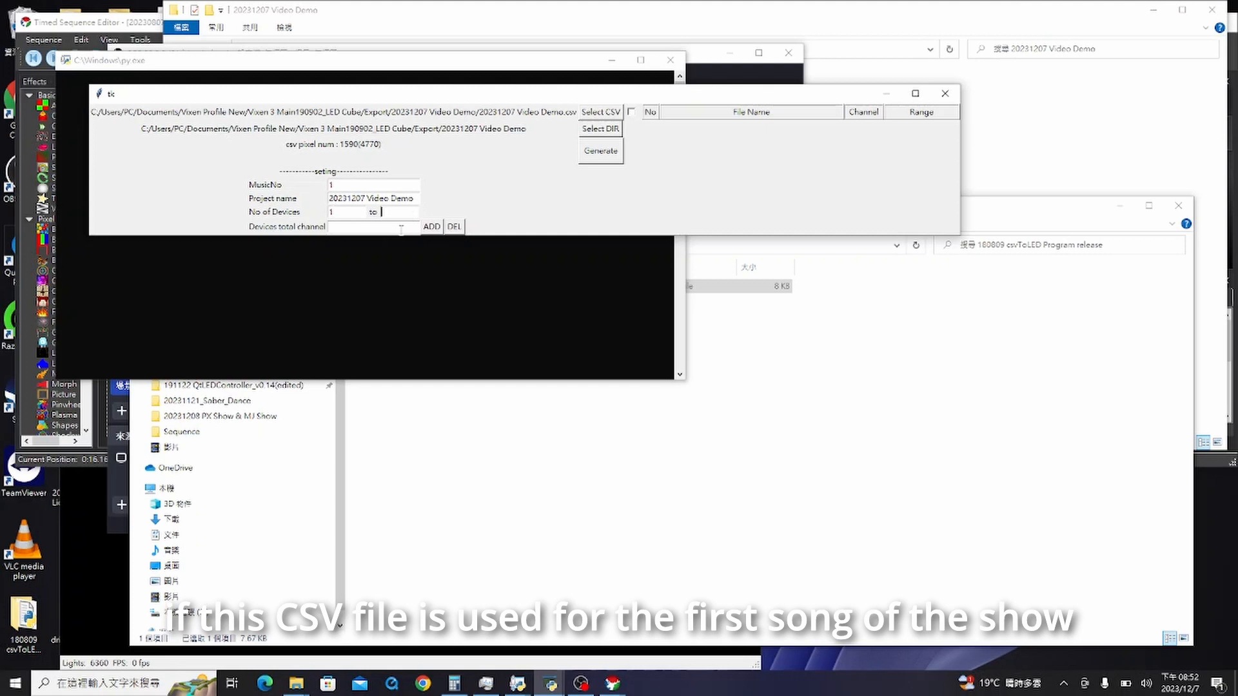
- Add 3 devices of 1590 channels each and generate their .LED files
text(3)
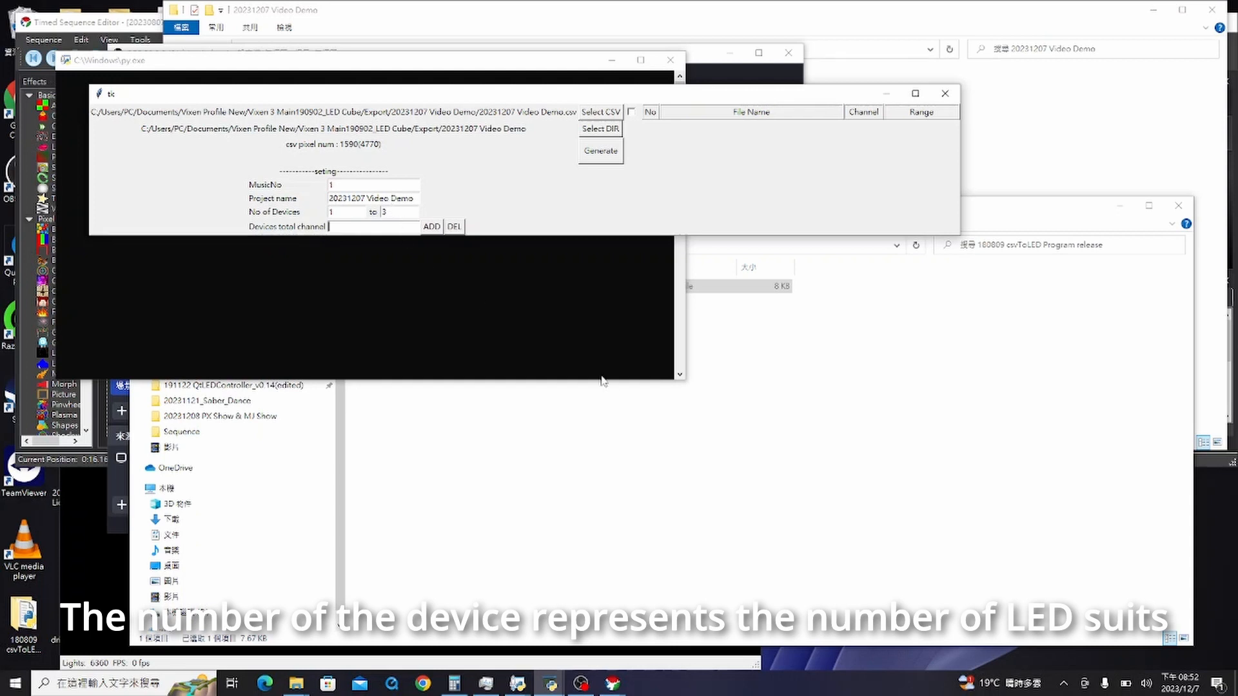
mouse_move(661, 417)
text(1590)
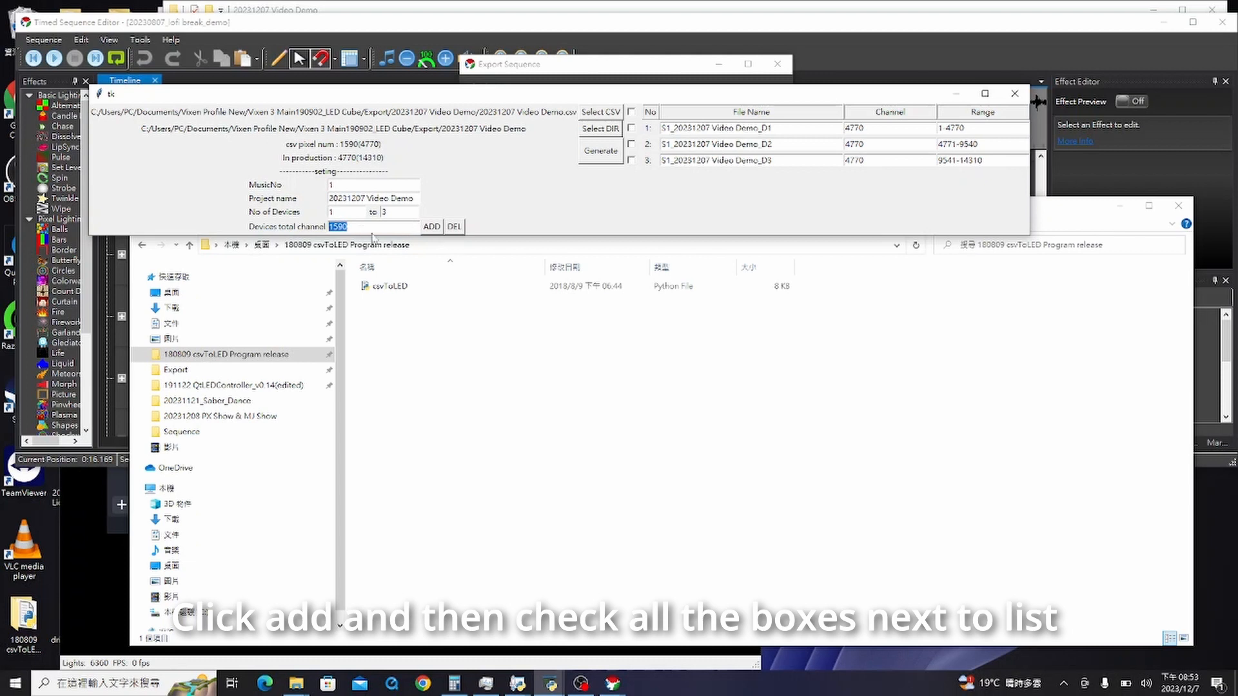
click(431, 227)
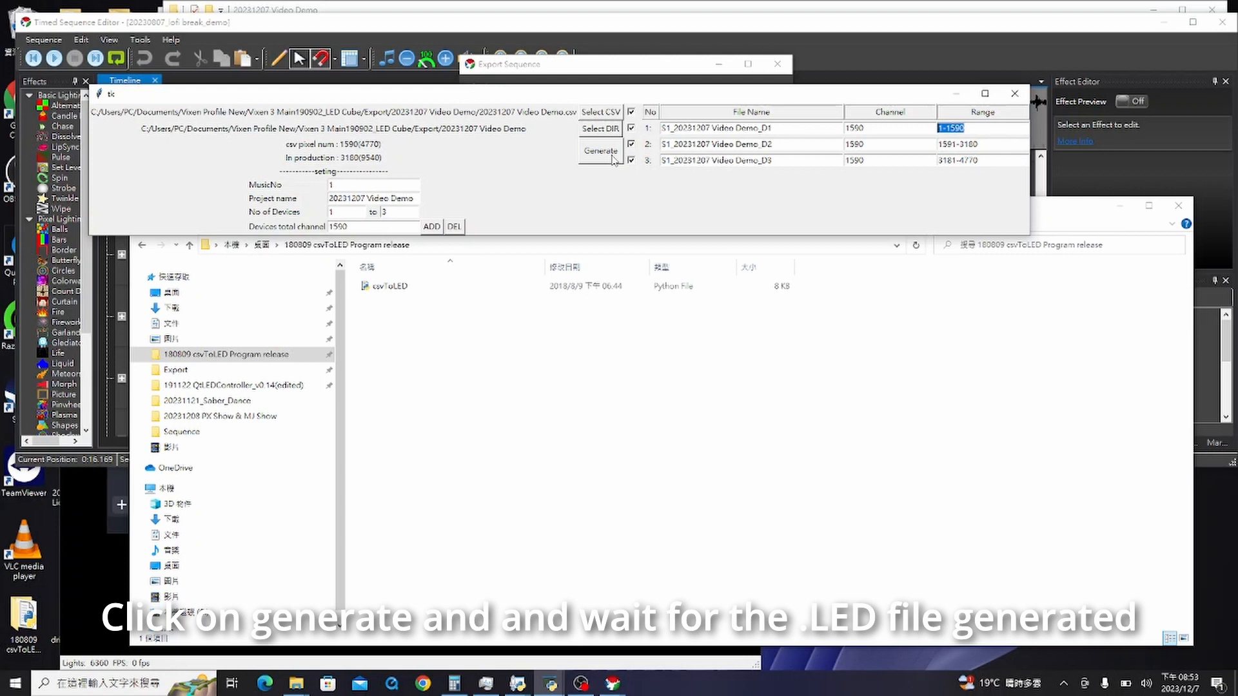
click(599, 151)
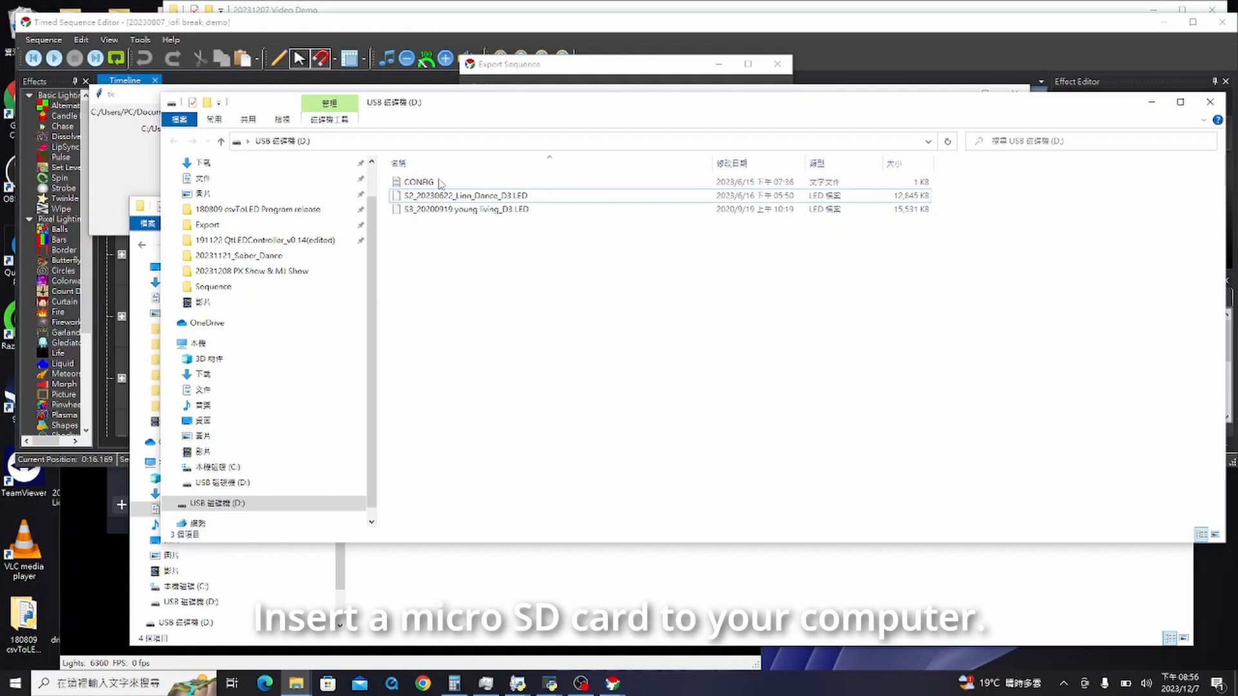
- Locate the PX suit config folder and paste S1_20231207 Video Demo_D1.LED onto the SD card
double_click(416, 182)
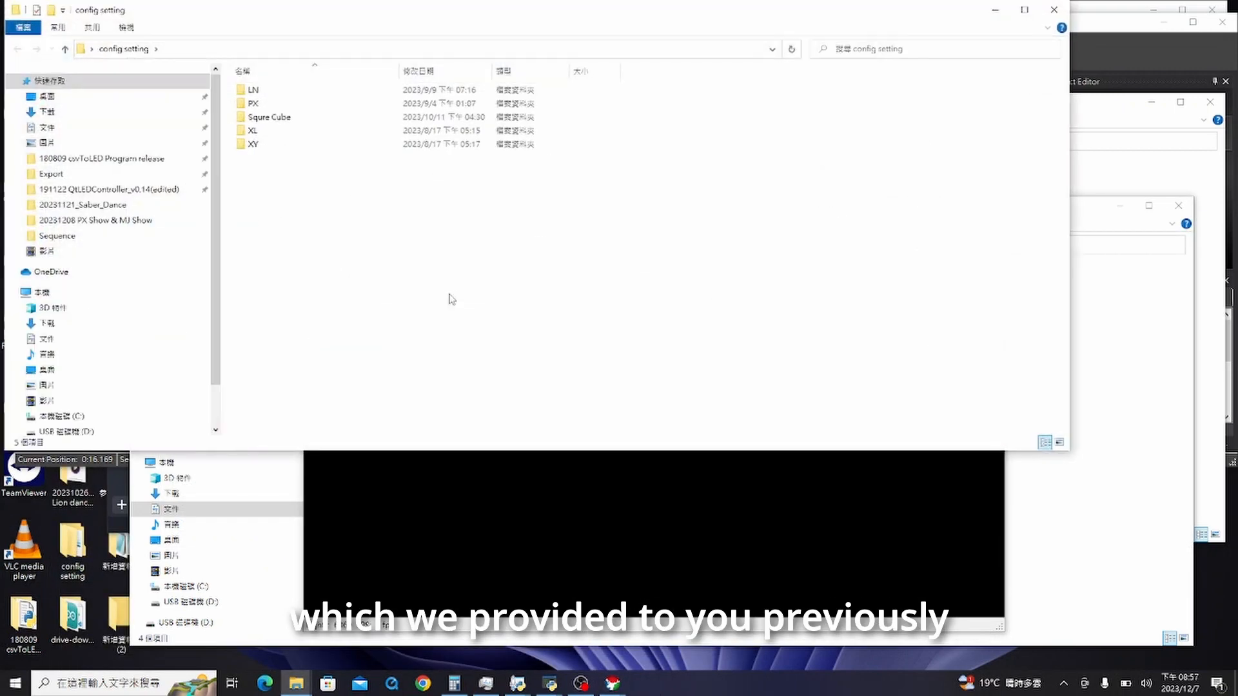
double_click(252, 103)
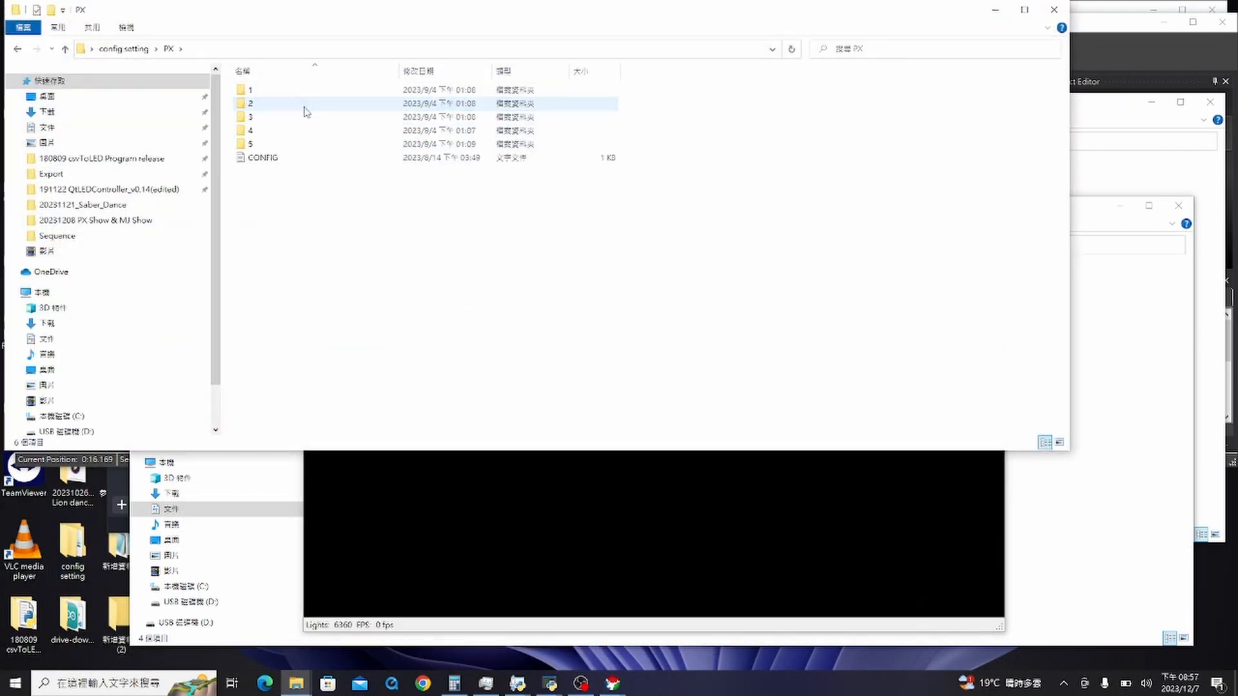
double_click(249, 89)
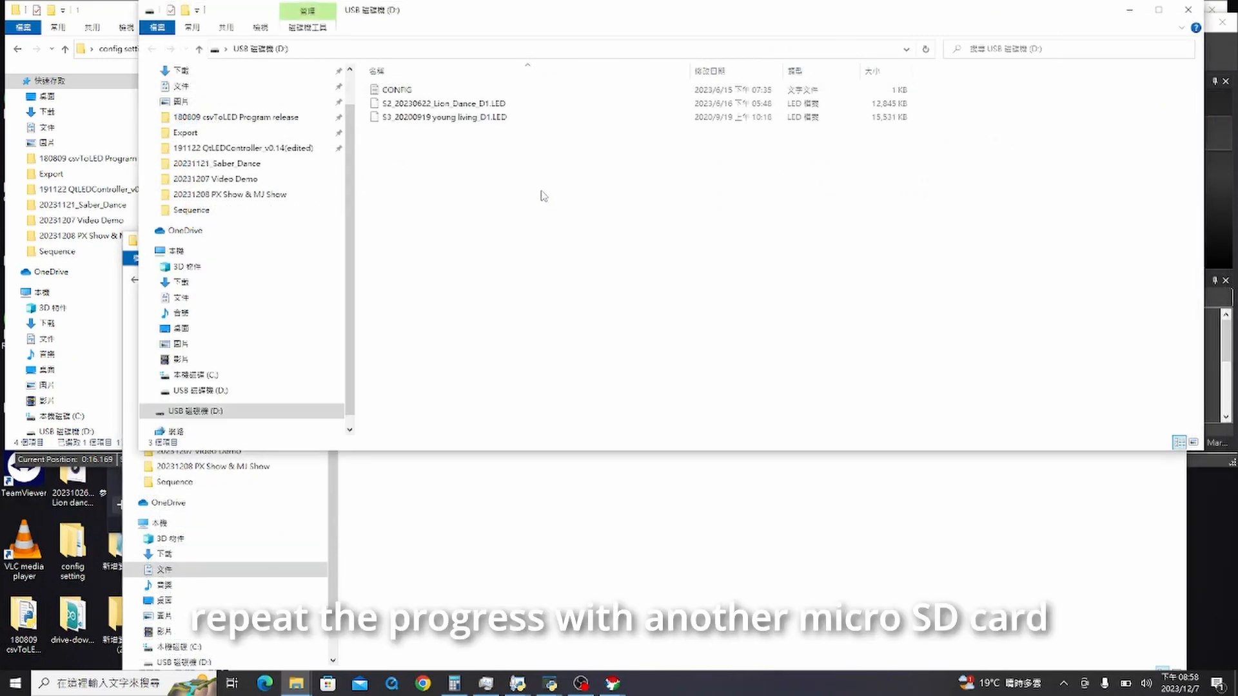
right_click(543, 194)
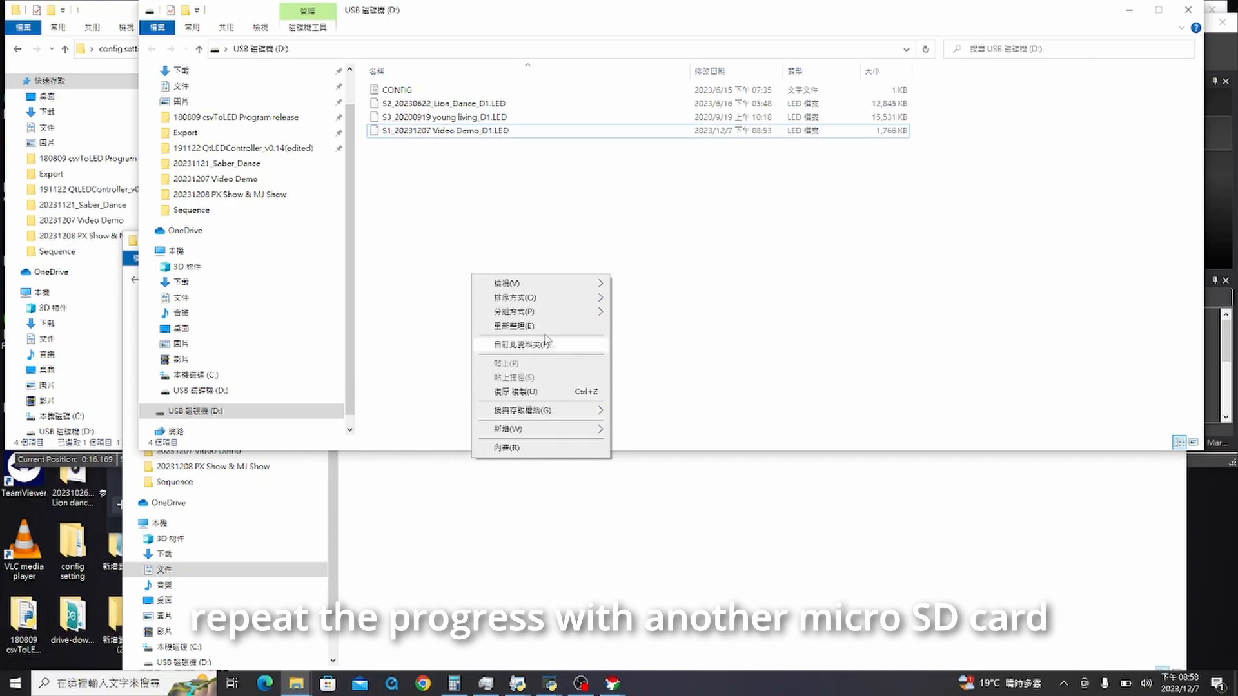